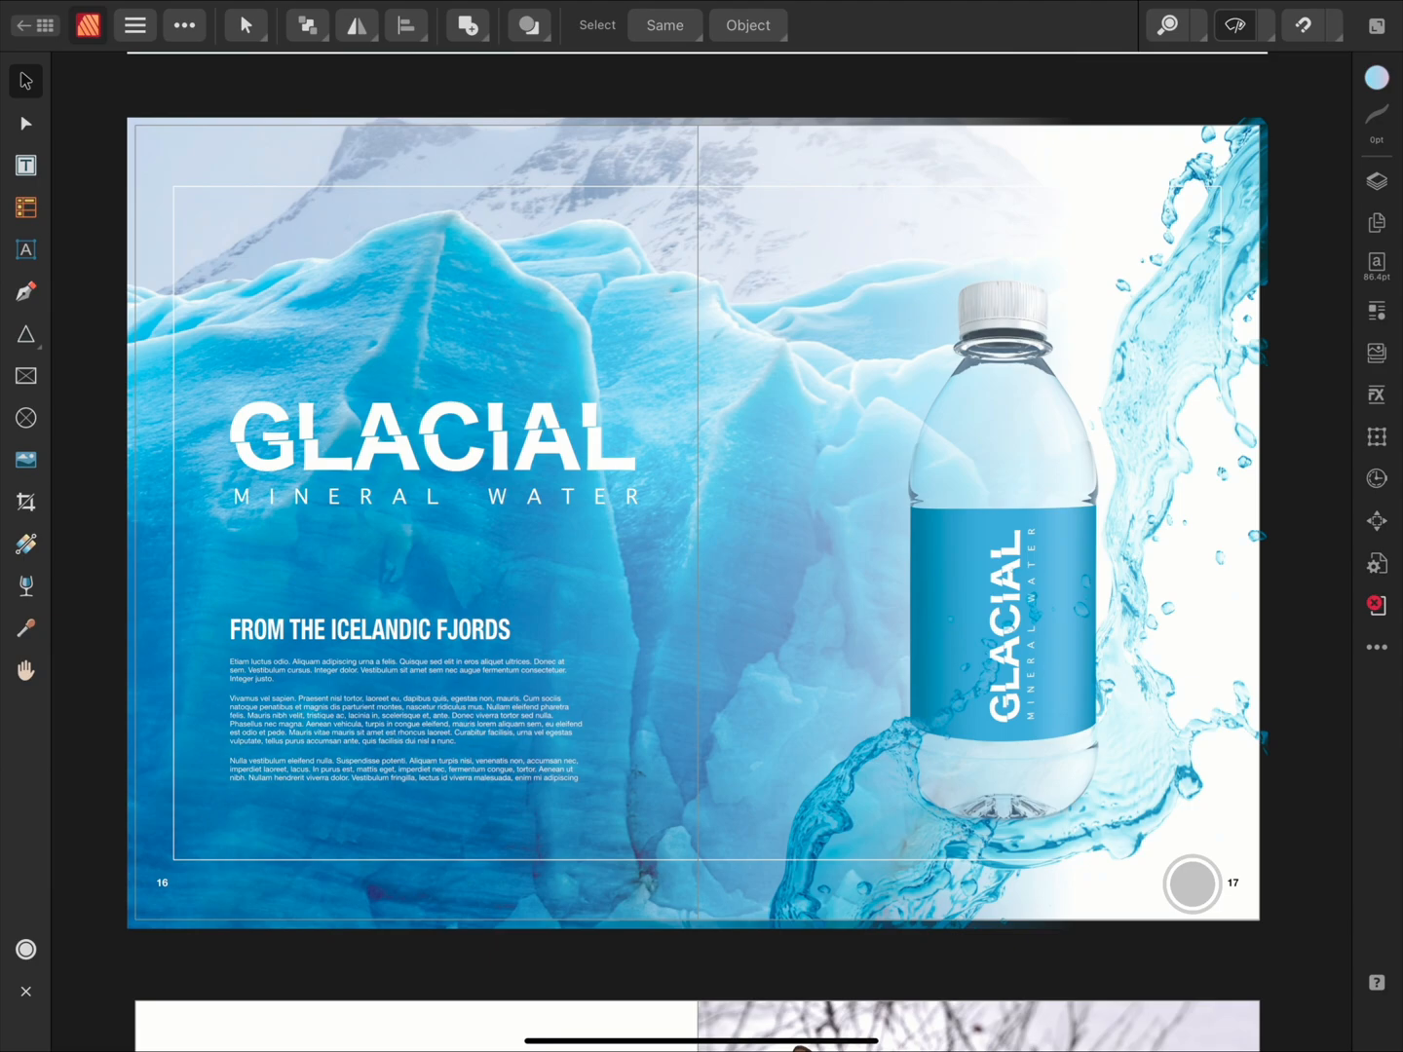
Step: Select the Triangle tool, ready to draw on the GLACIAL spread
left_click(1192, 884)
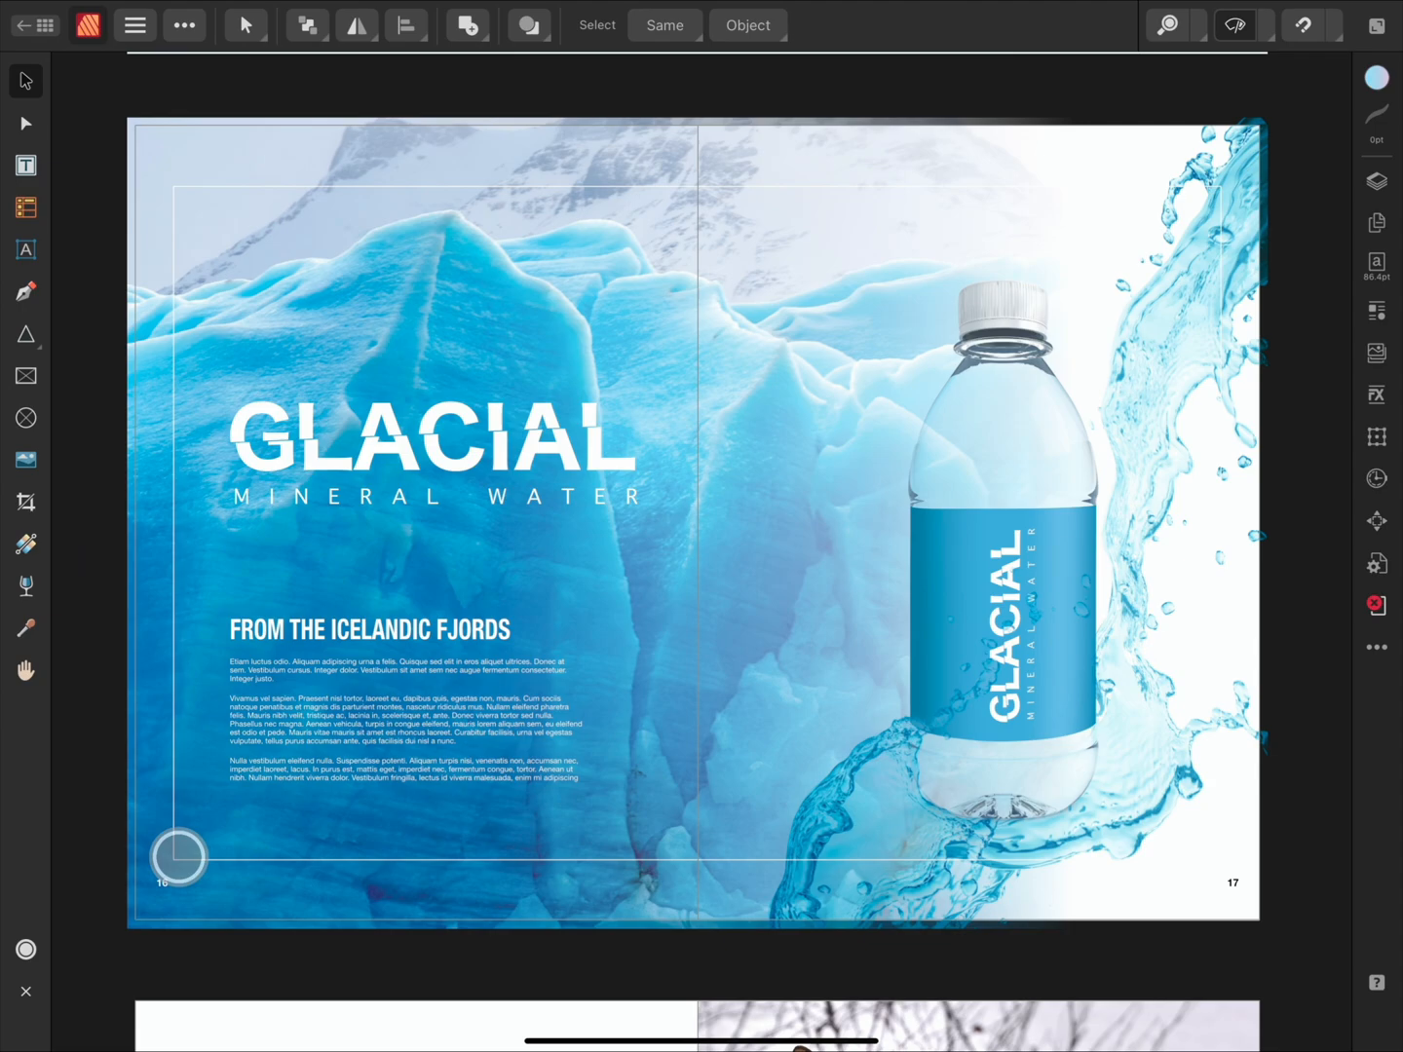
left_click(180, 857)
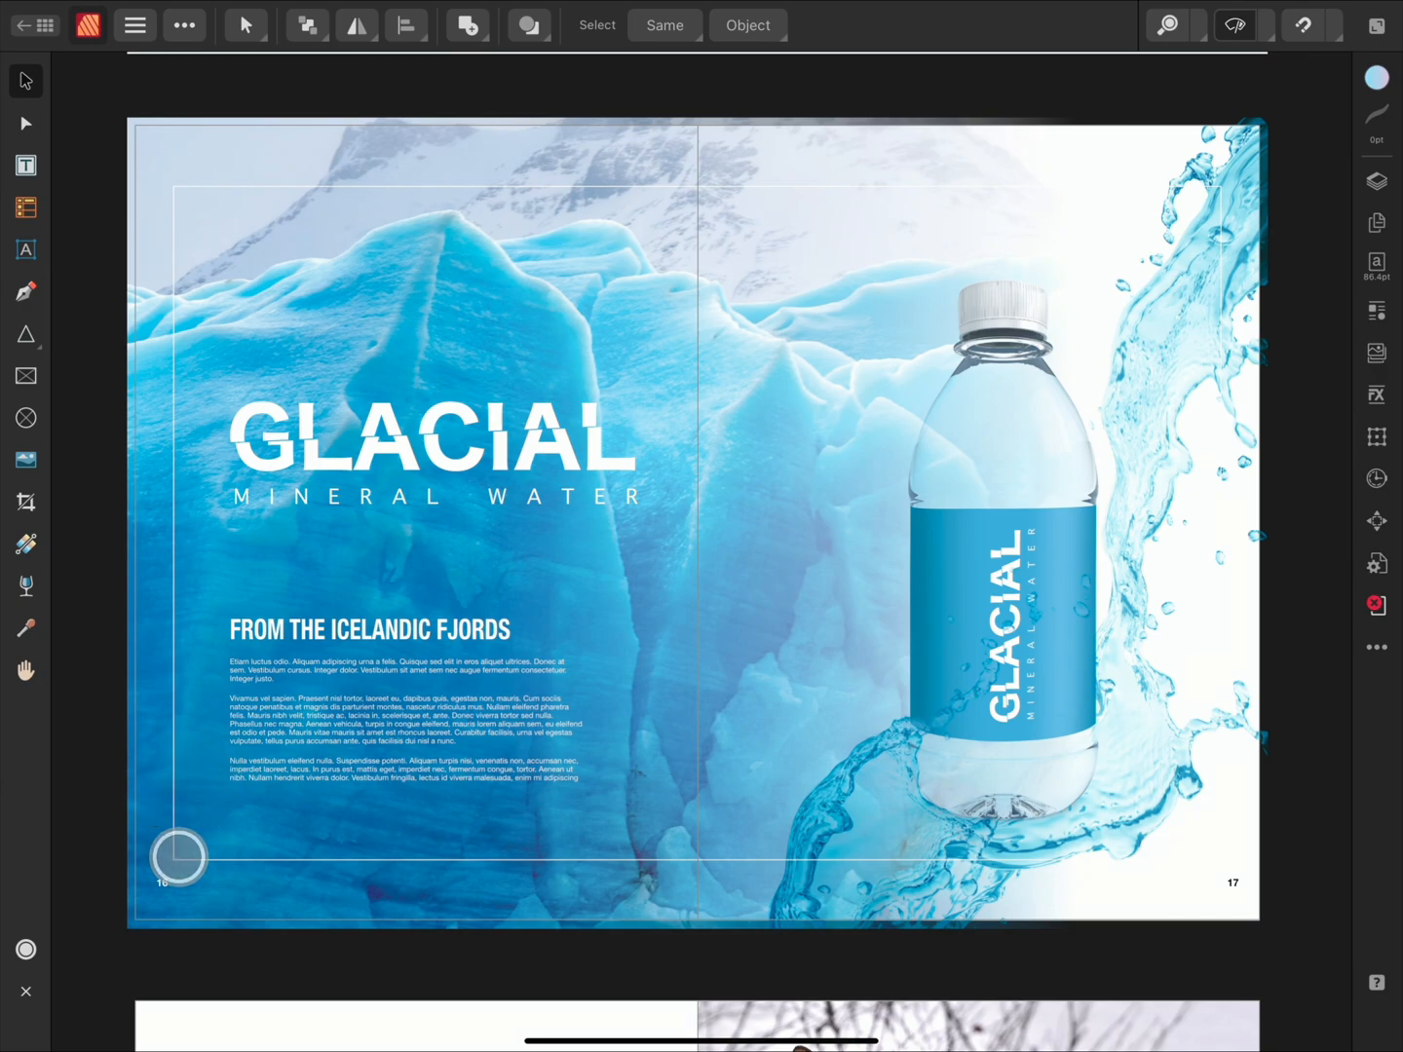
left_click(26, 335)
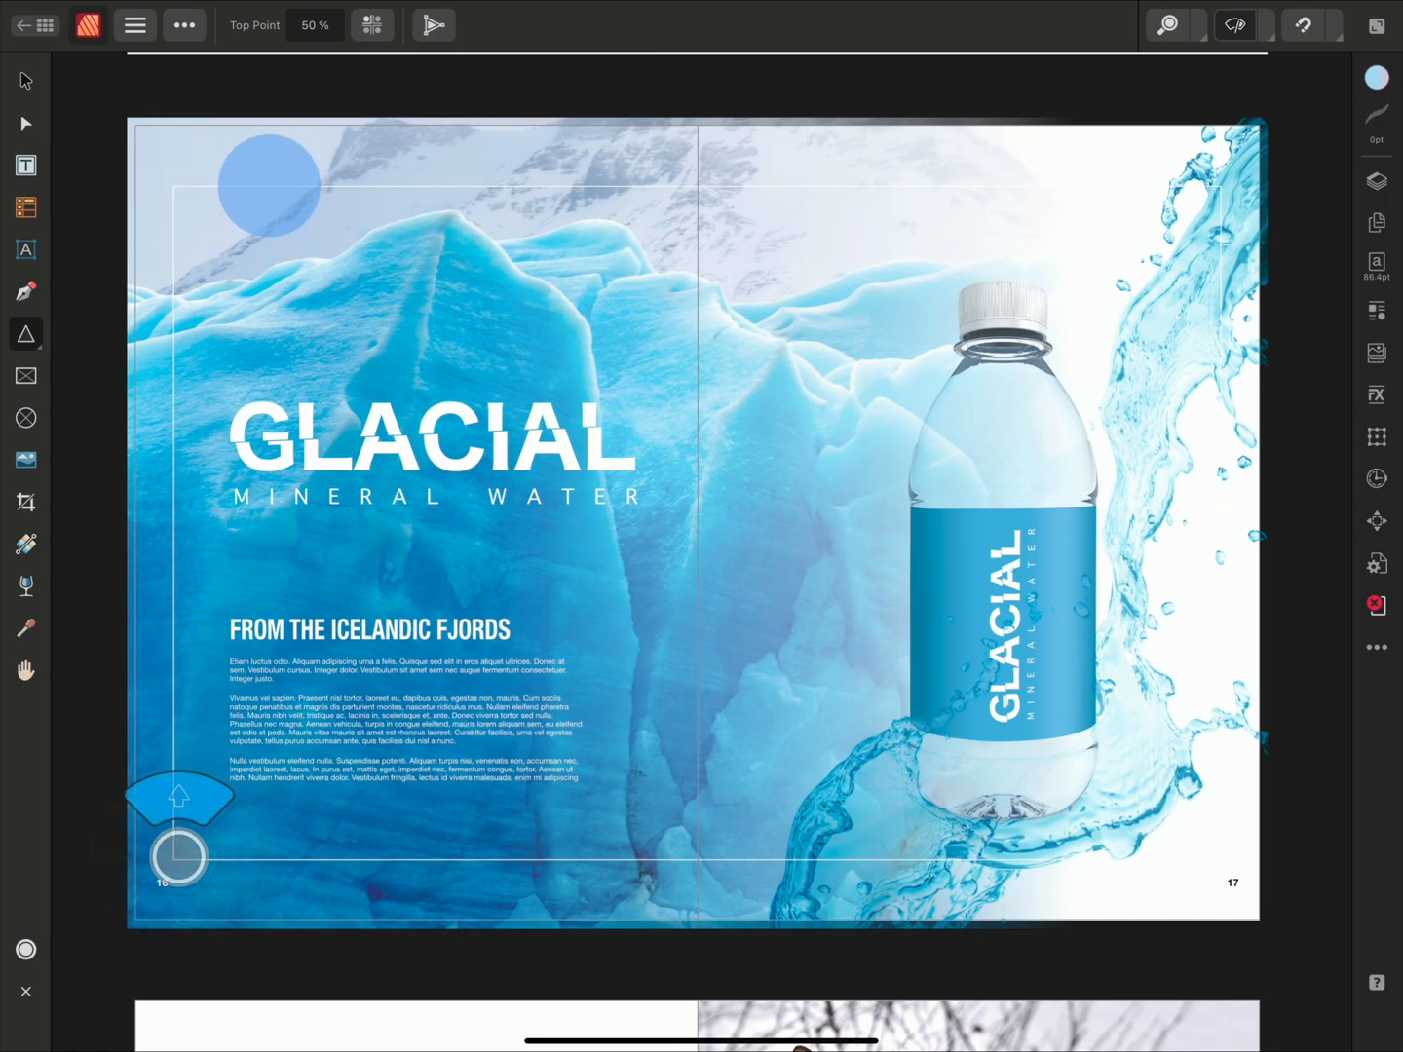
Step: Draw a gradient-filled triangle above the GLACIAL logo and tilt it to -45°
left_click_drag(269, 179, 448, 386)
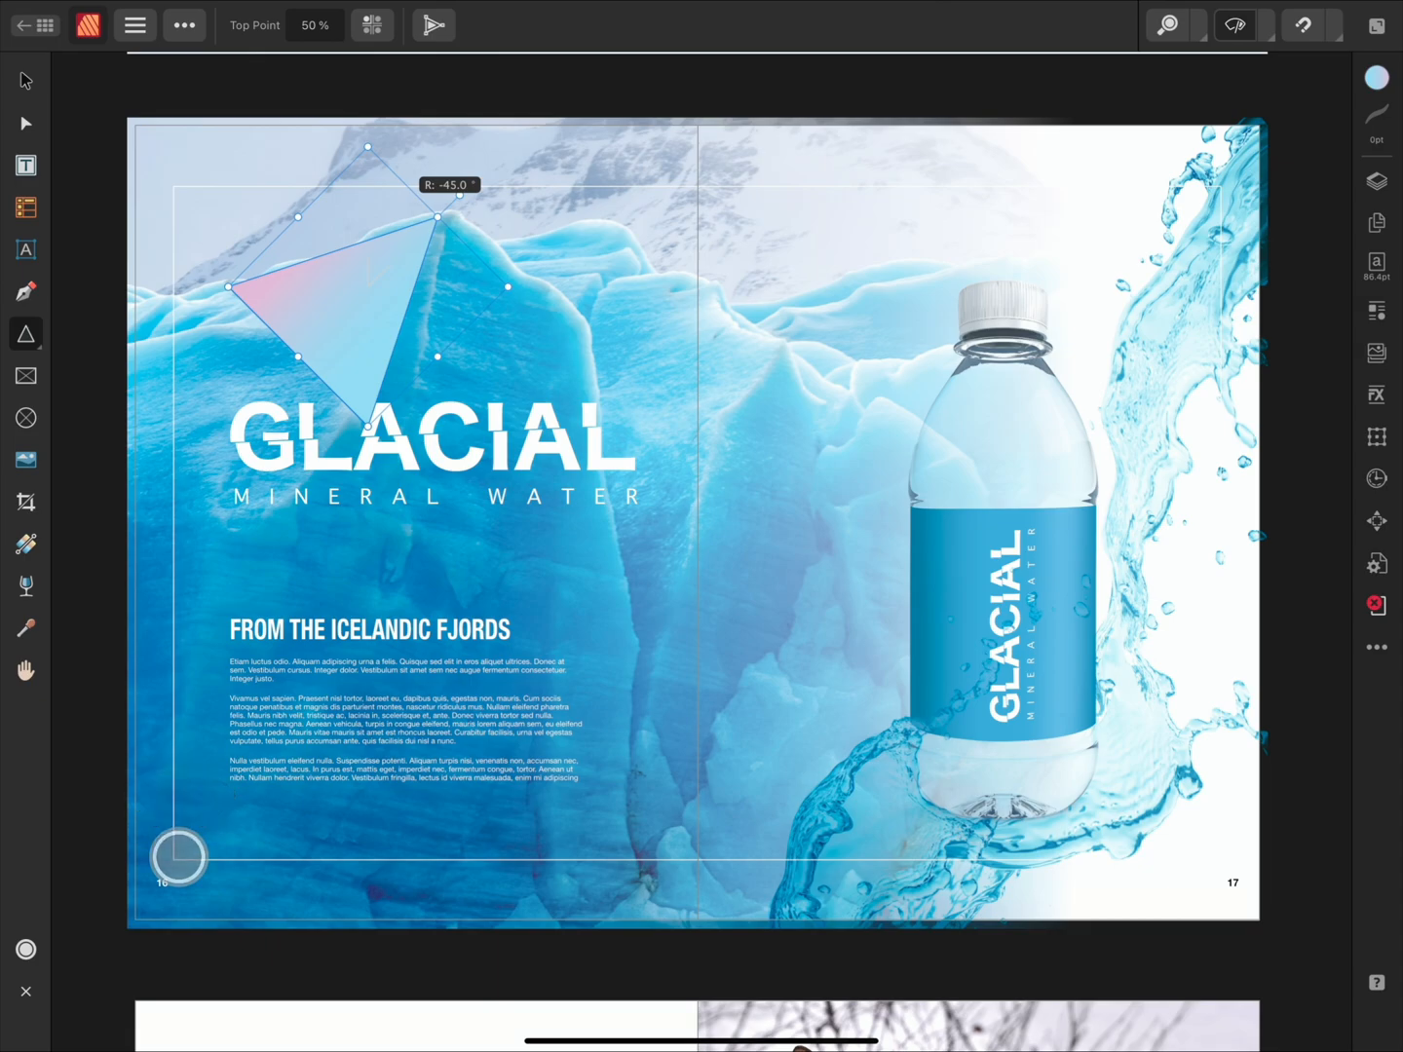
left_click(180, 857)
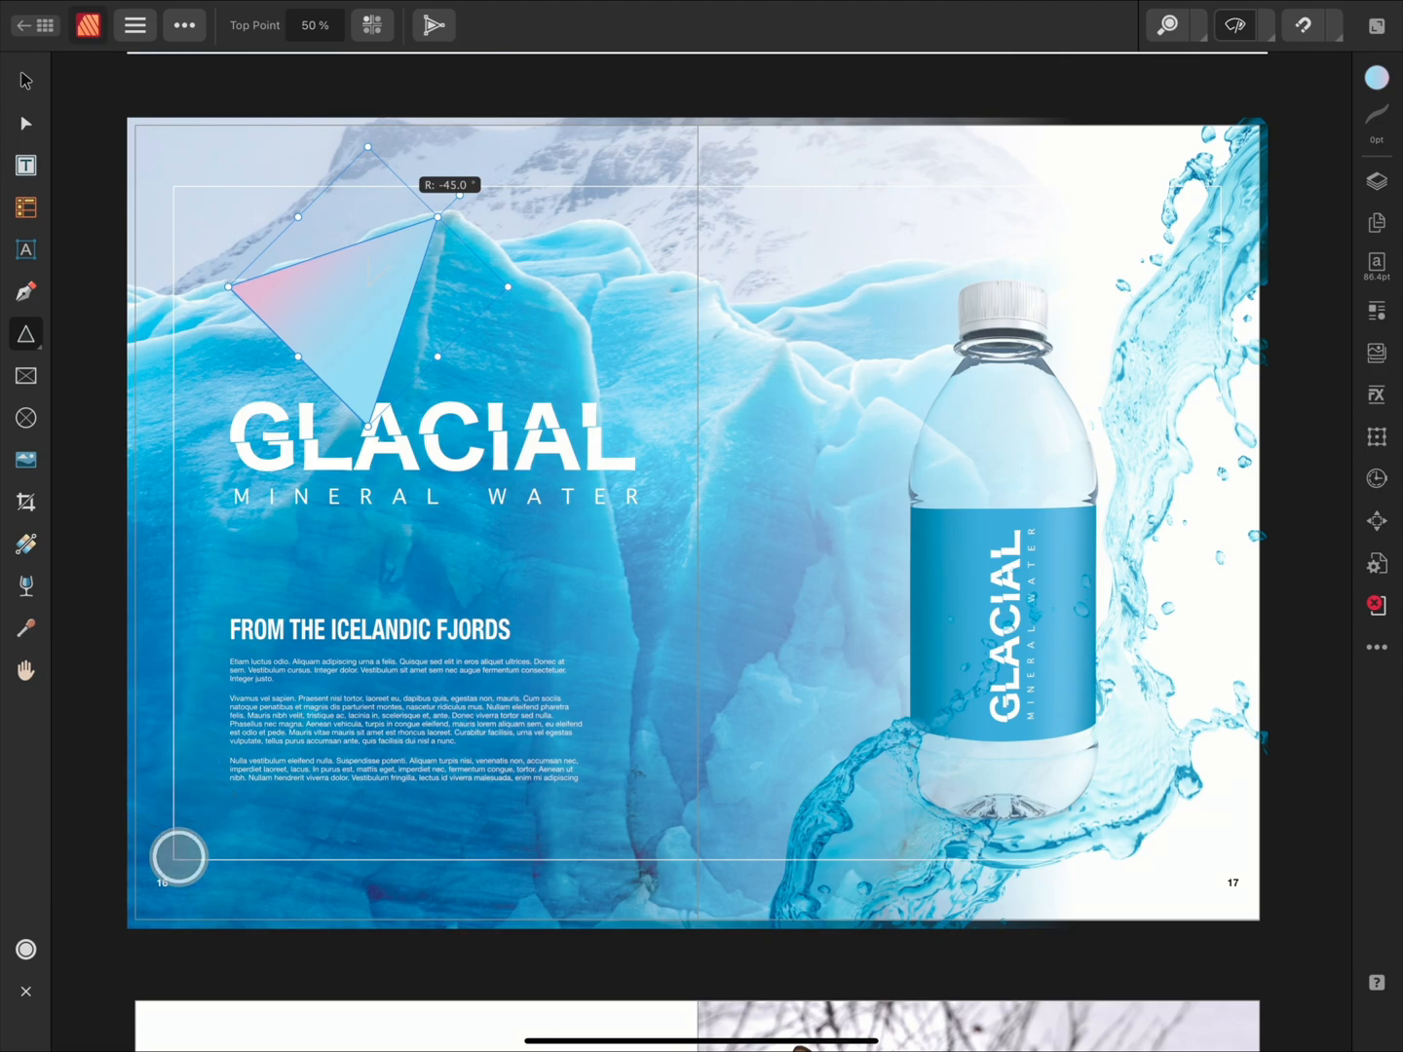
Step: Undo the tilted triangle, leaving only the original artwork
key("cmd+z")
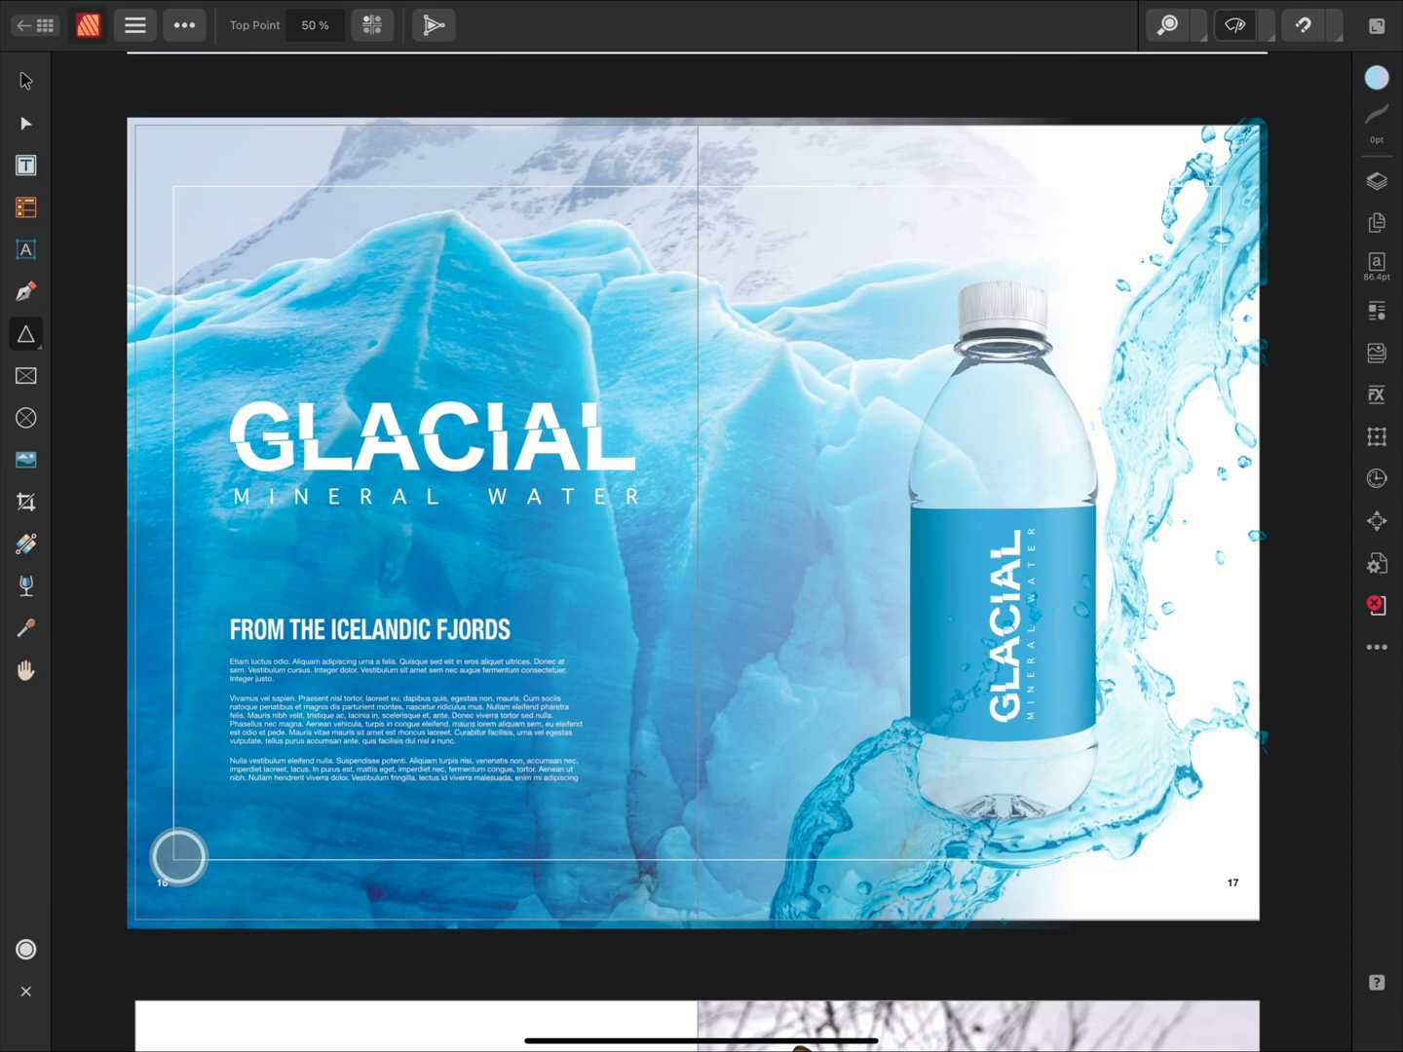
left_click(179, 857)
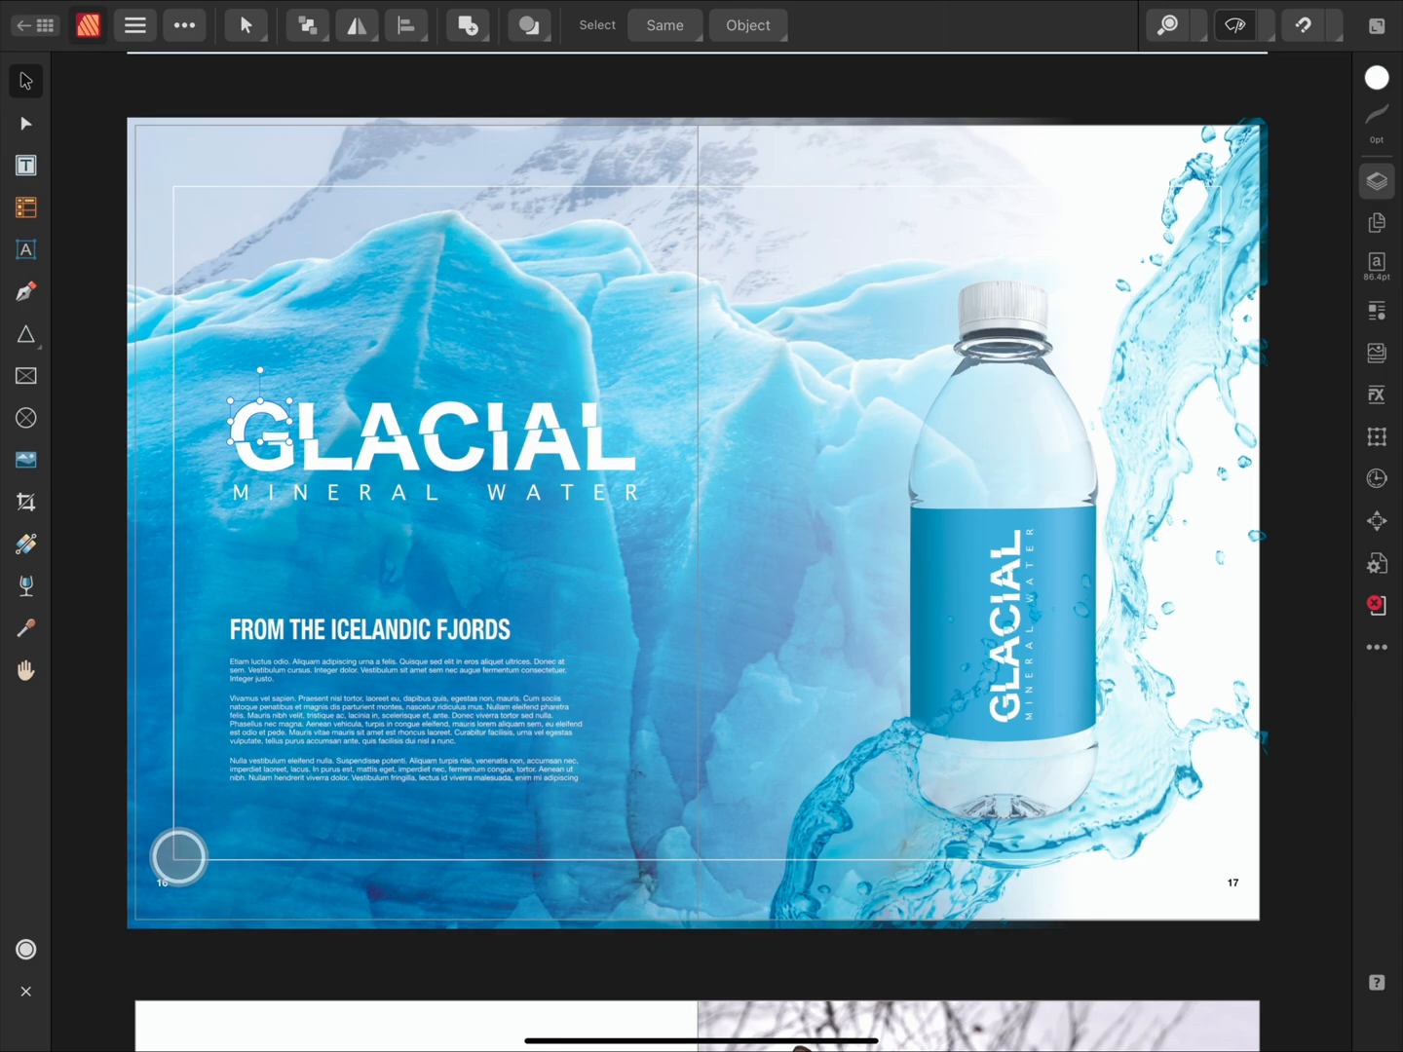
Step: Choose Double Star from the shape flyout and draw one, about 76 mm across, over the GLACIAL logo
left_click(25, 333)
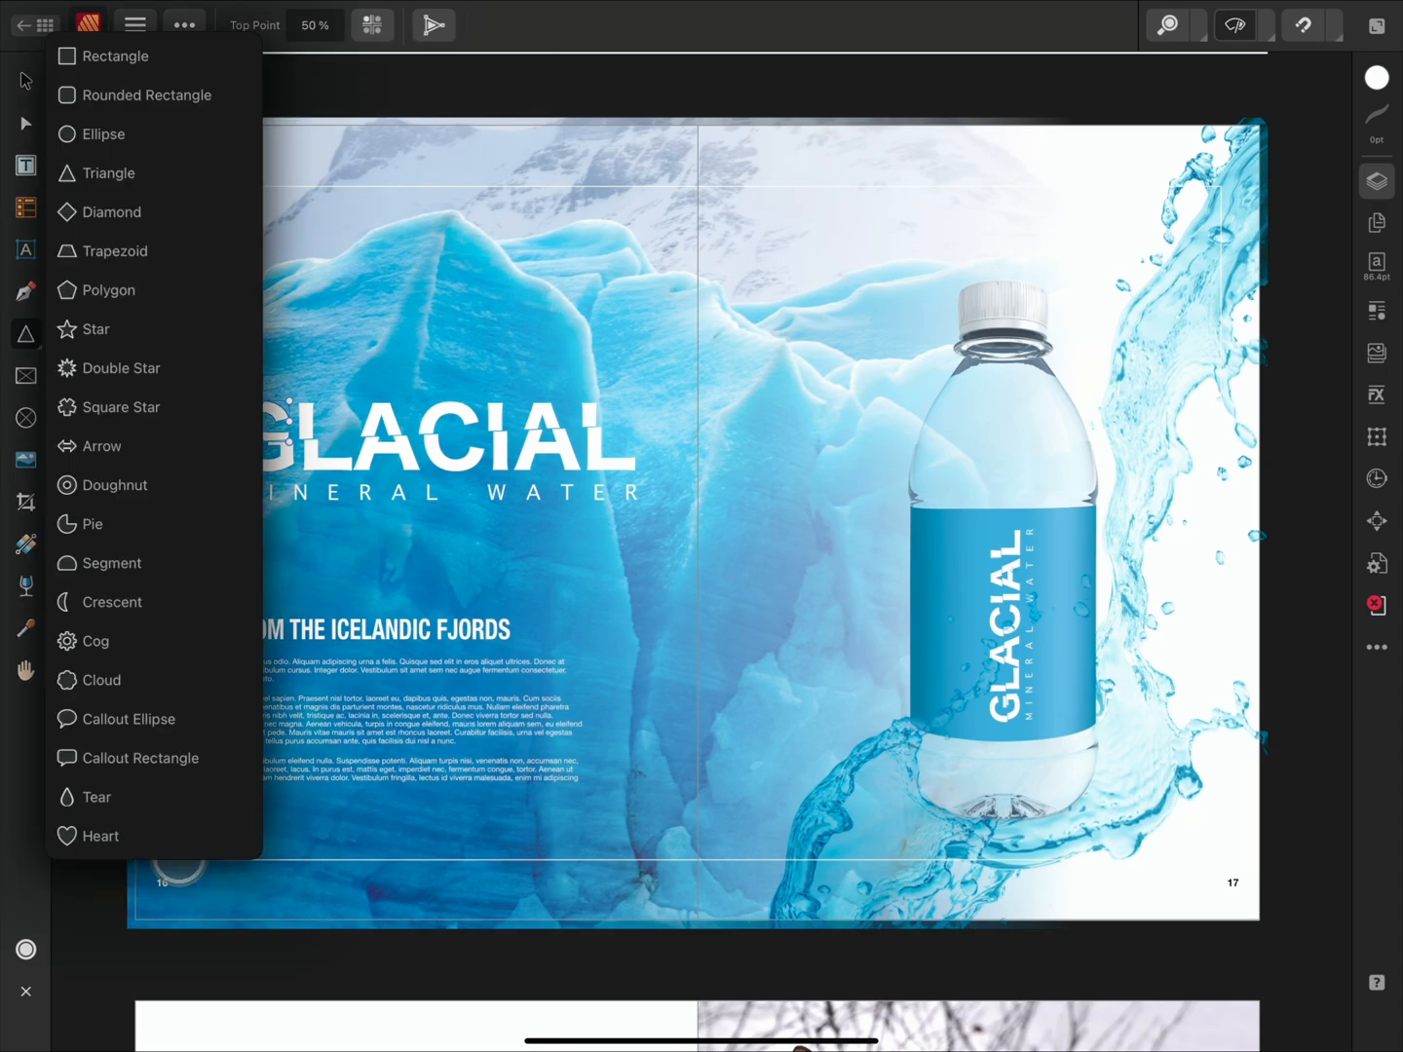
left_click(120, 368)
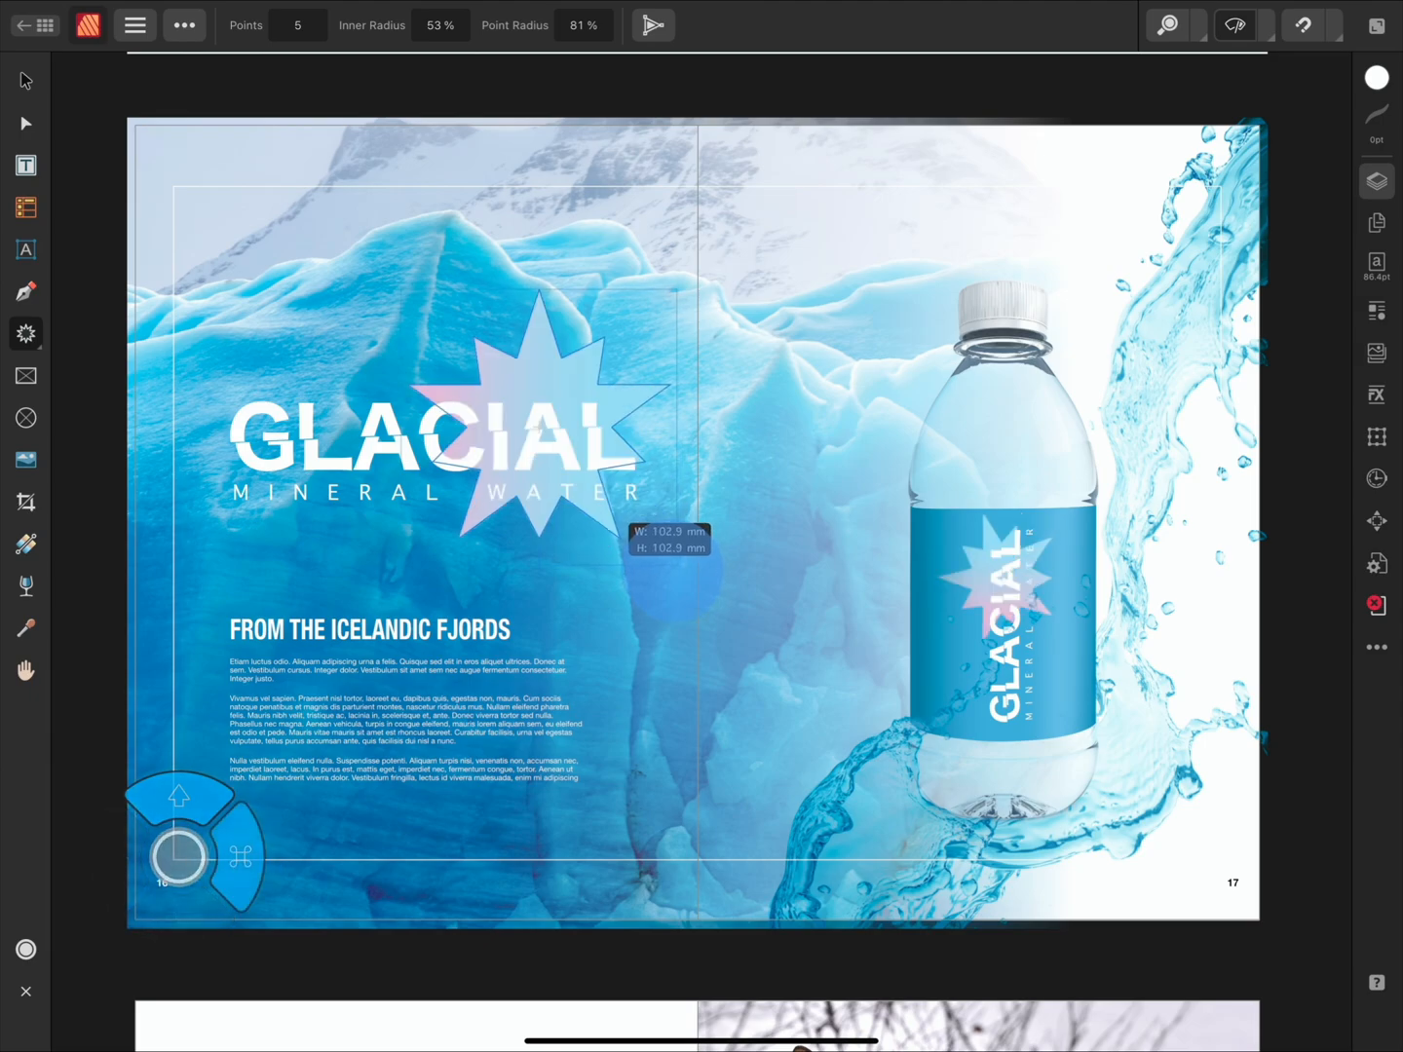
left_click_drag(672, 545, 642, 502)
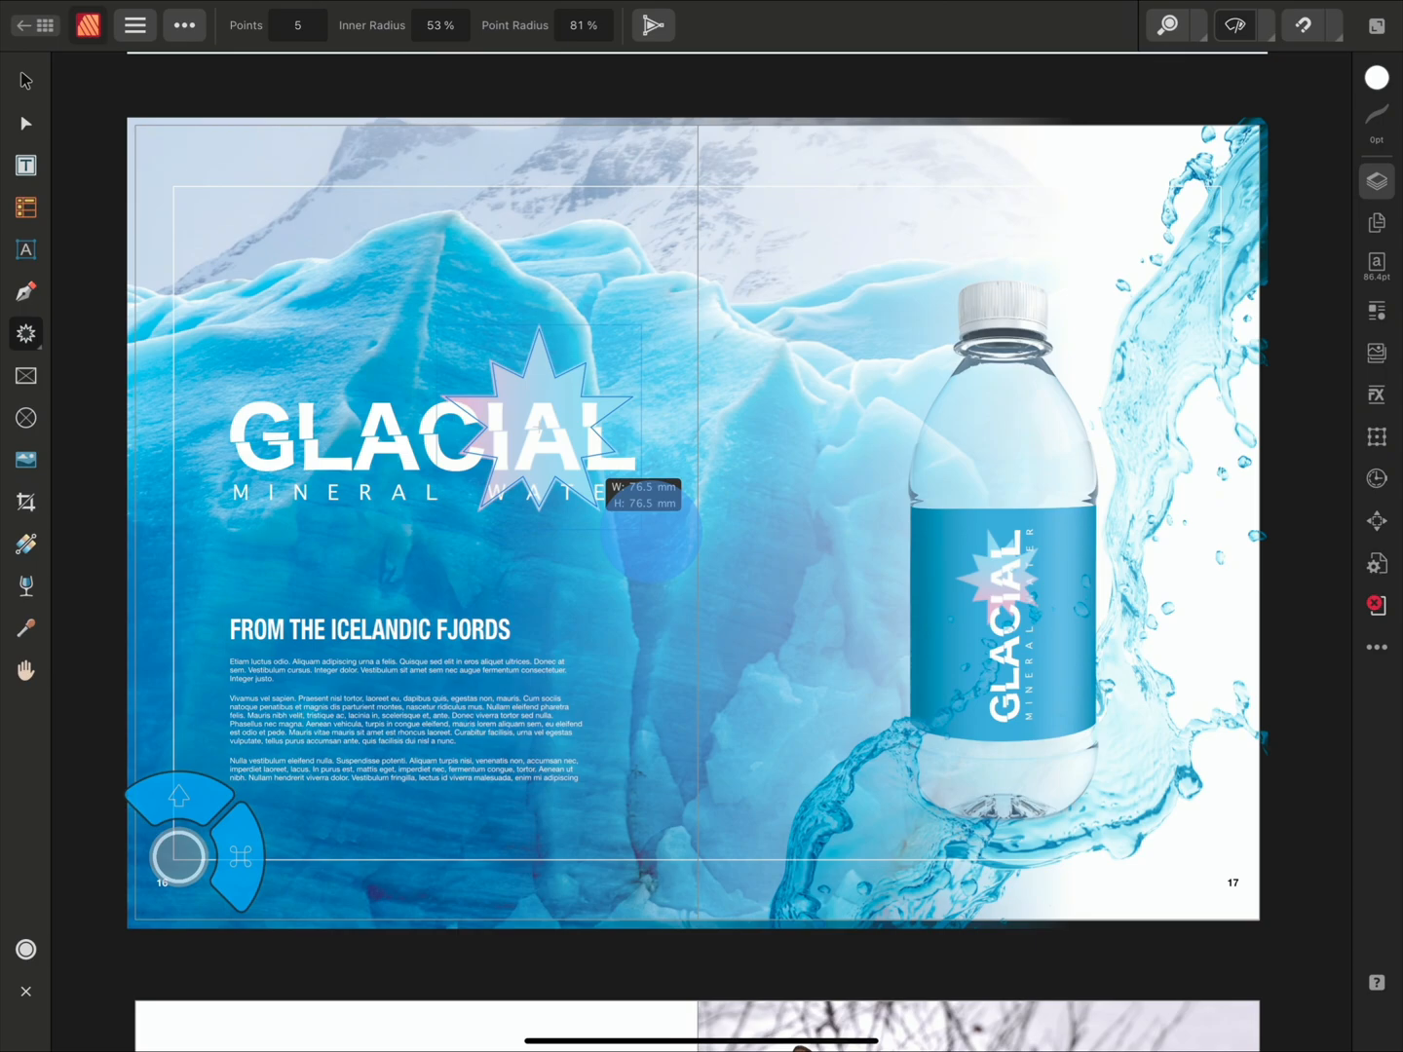